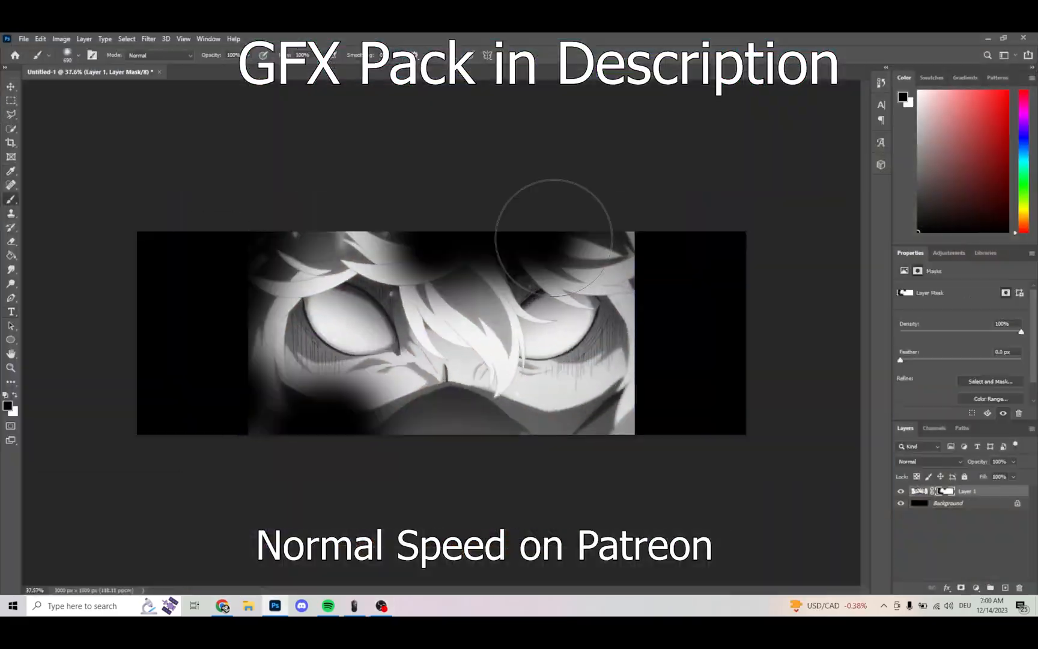
Composite the character render with the Nyxson text and apply Bevel & Emboss and Satin styles.
click(223, 606)
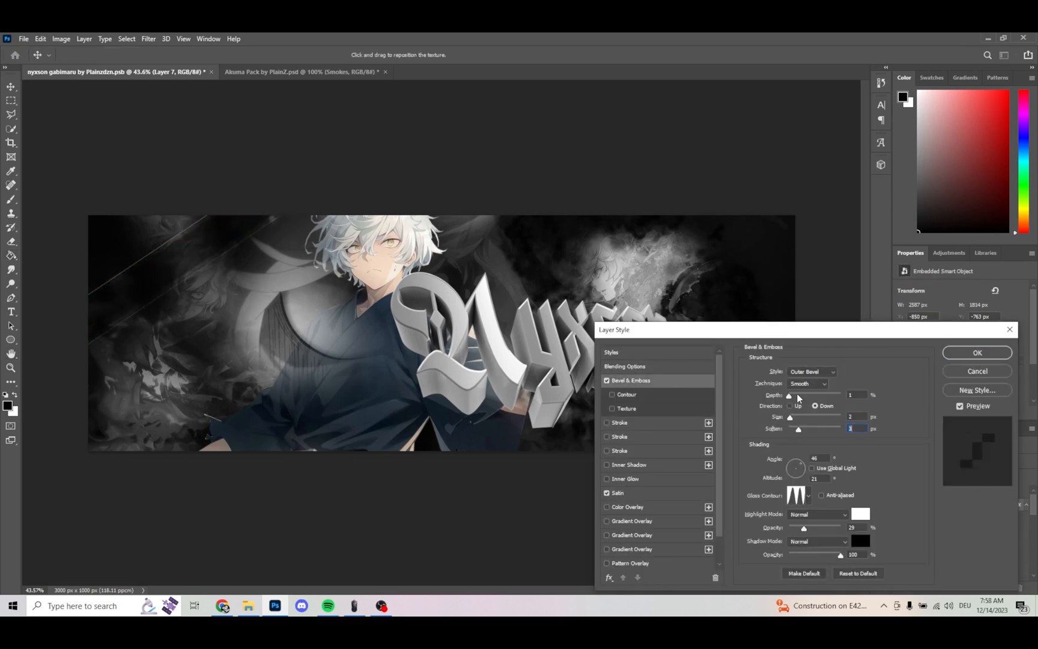
Paint blue lightning around the character and set the text colour to #0048ff.
click(975, 352)
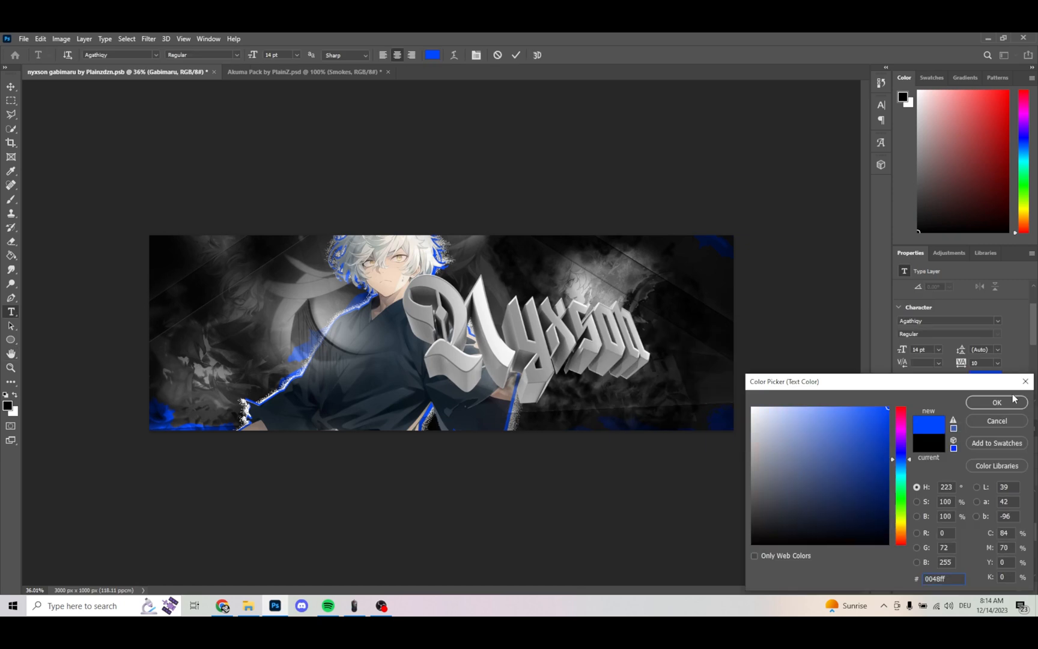
Add vertical Nyxson lettering and blue smoke accents, then view a stars icon on The Noun Project.
click(995, 401)
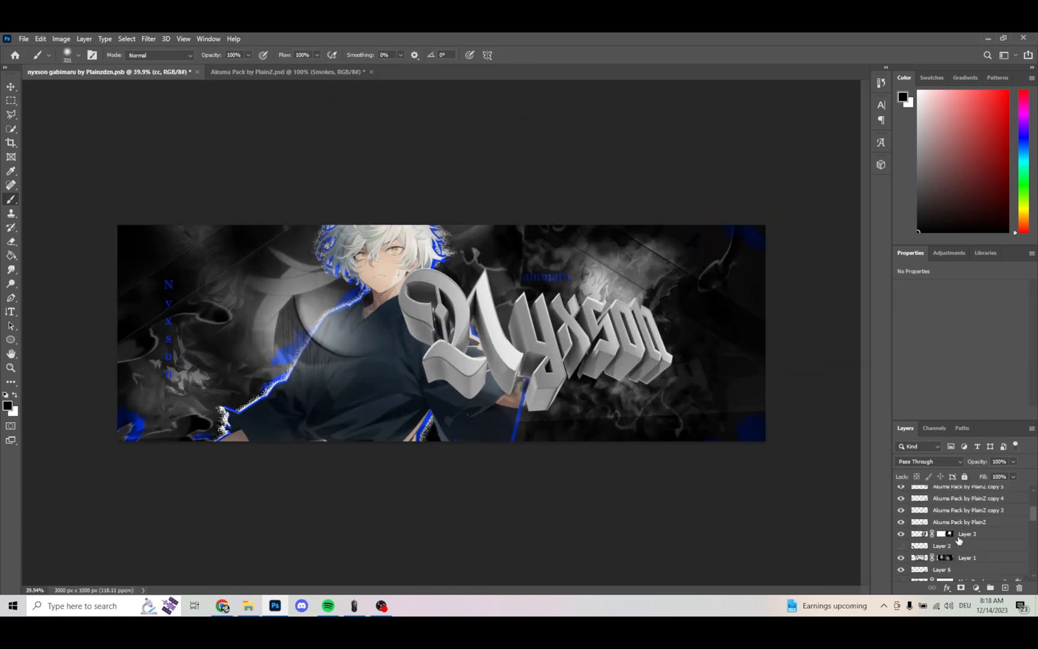
right_click(966, 547)
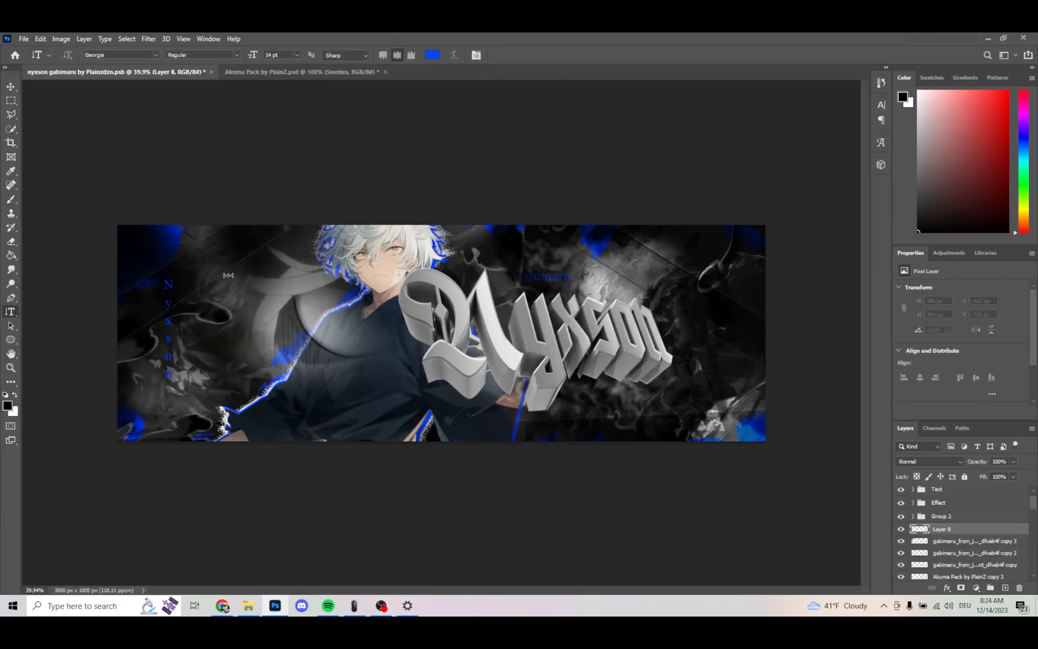
click(224, 605)
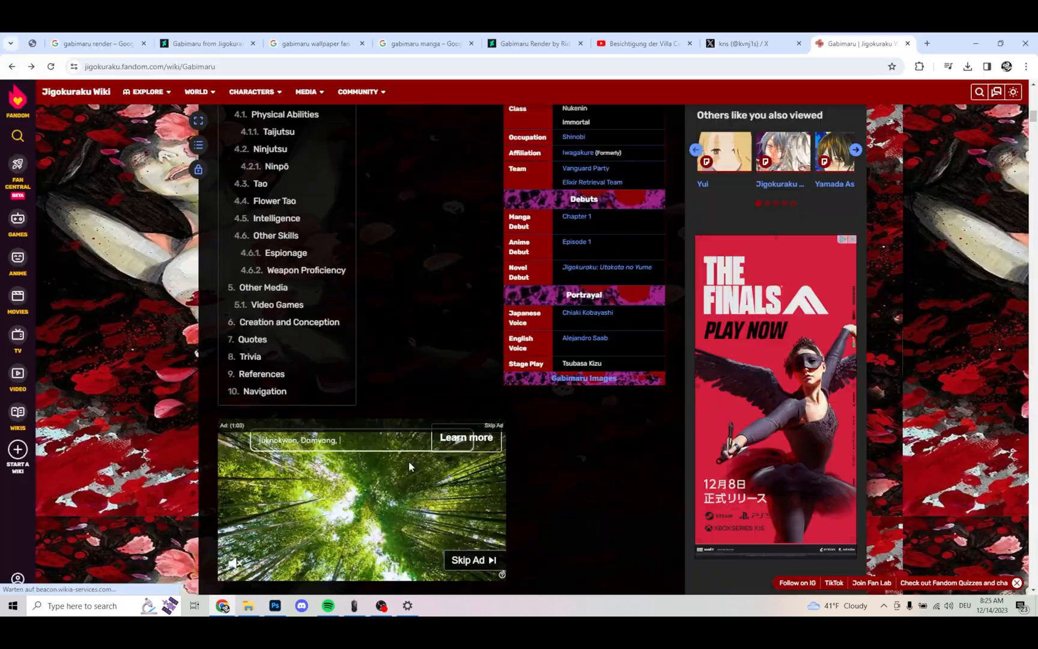
click(867, 43)
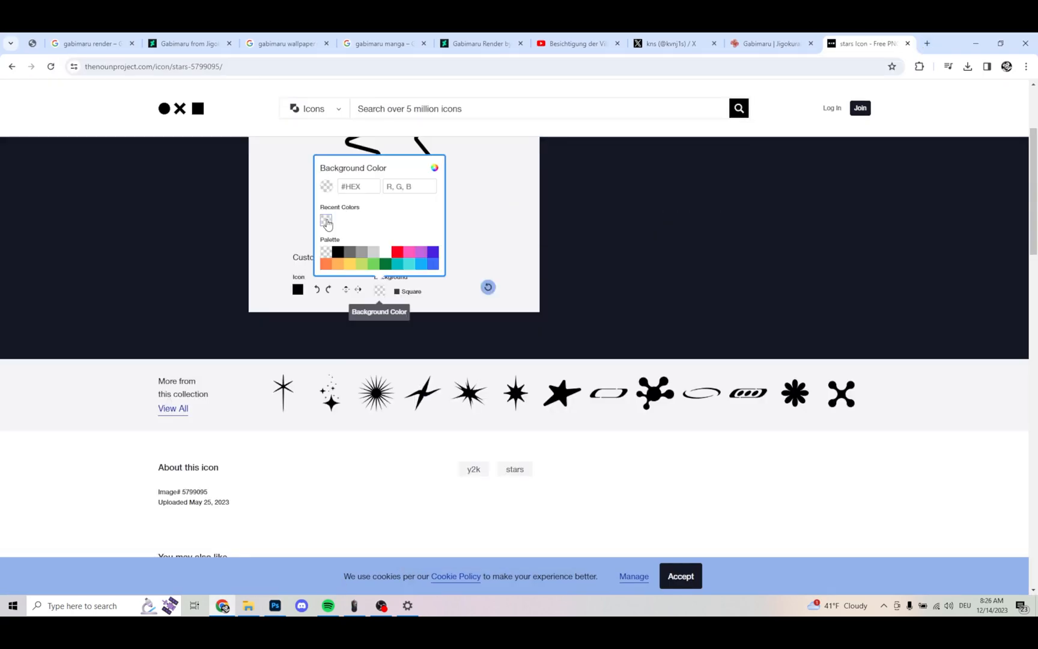